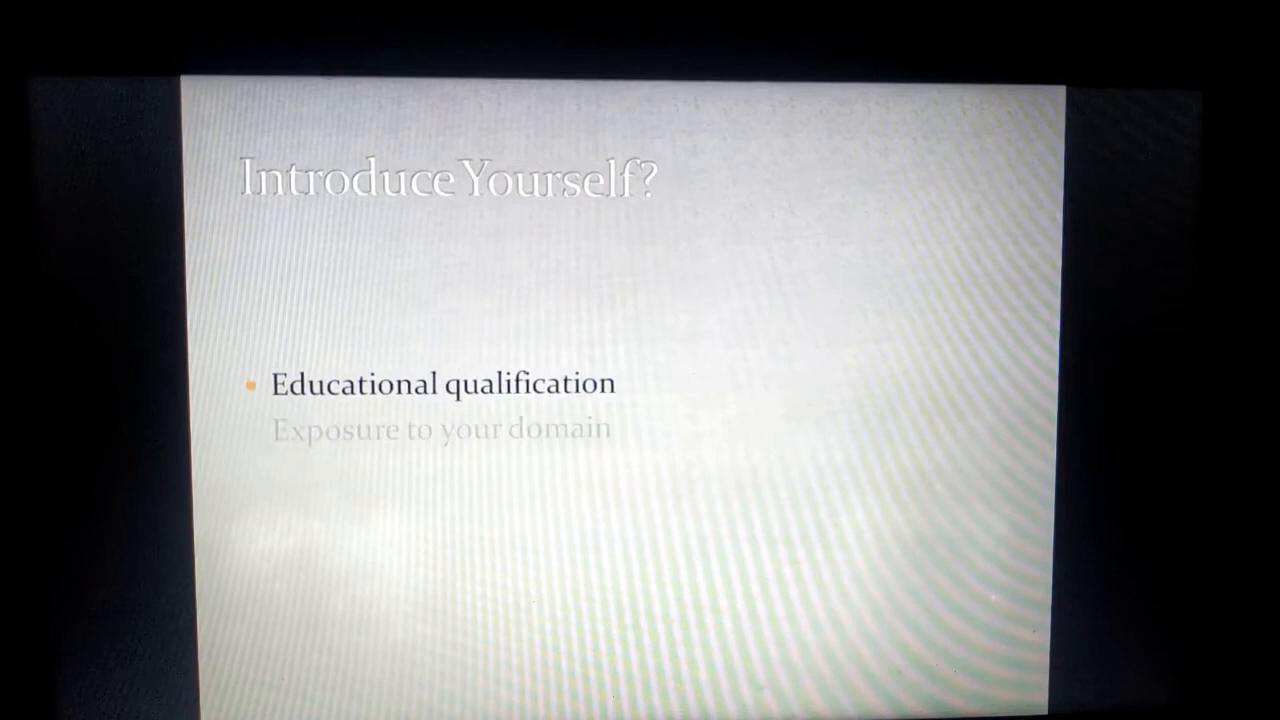
key(right)
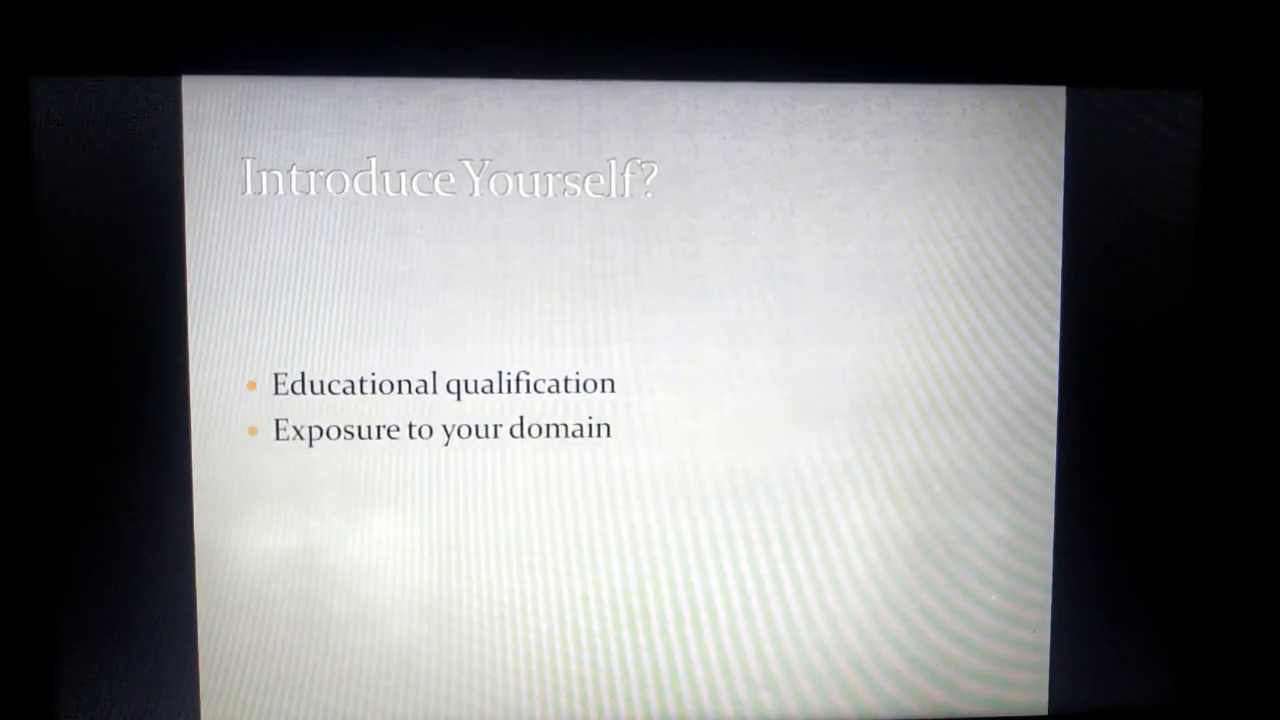